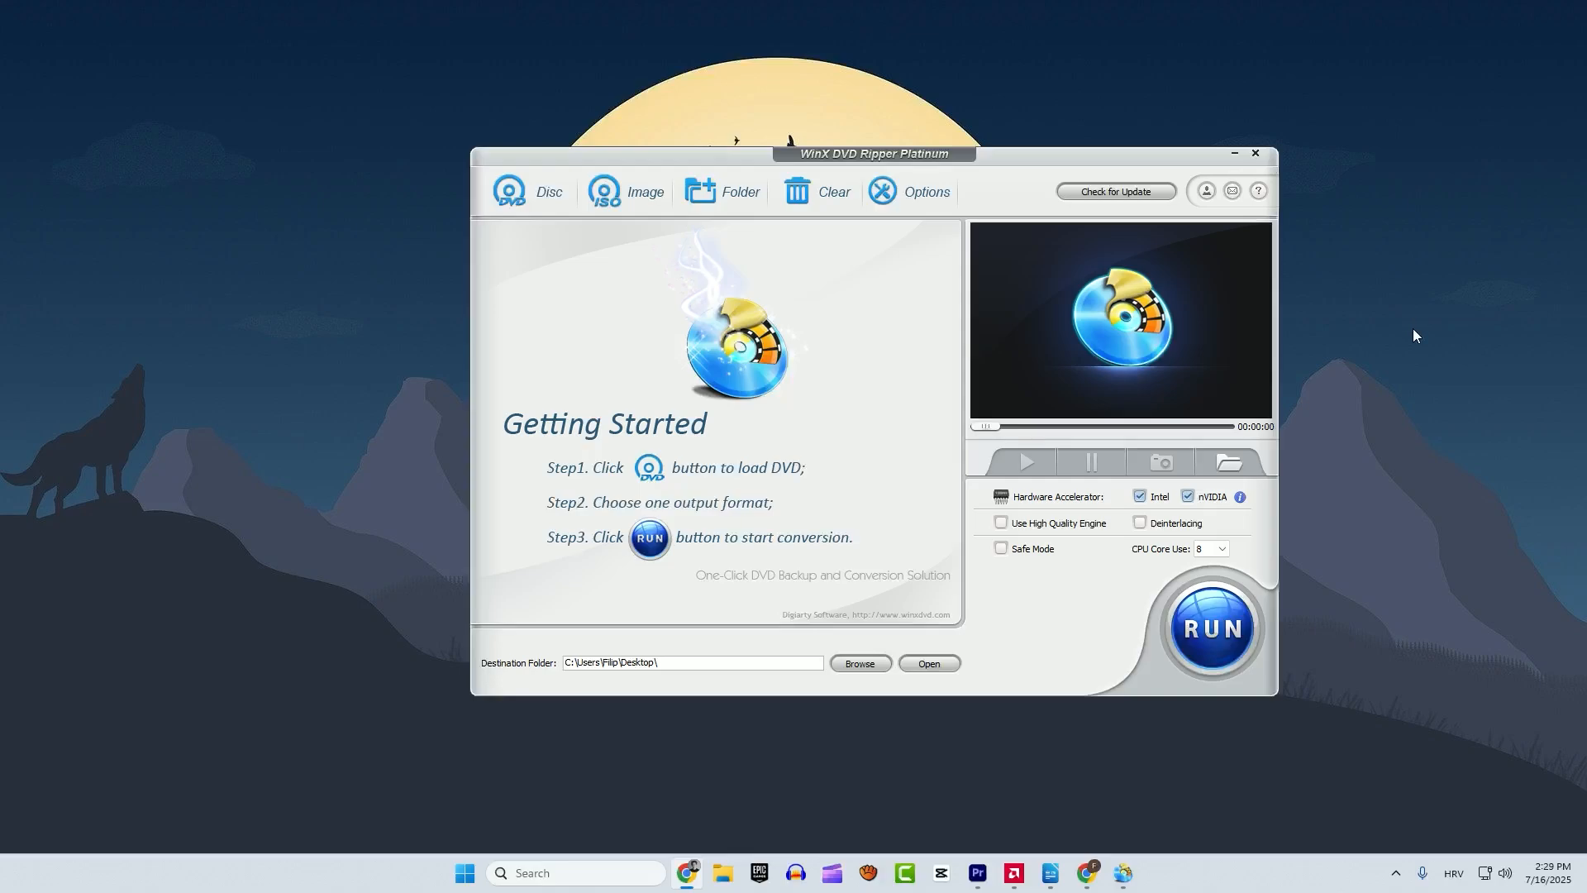
pyautogui.moveTo(1079, 346)
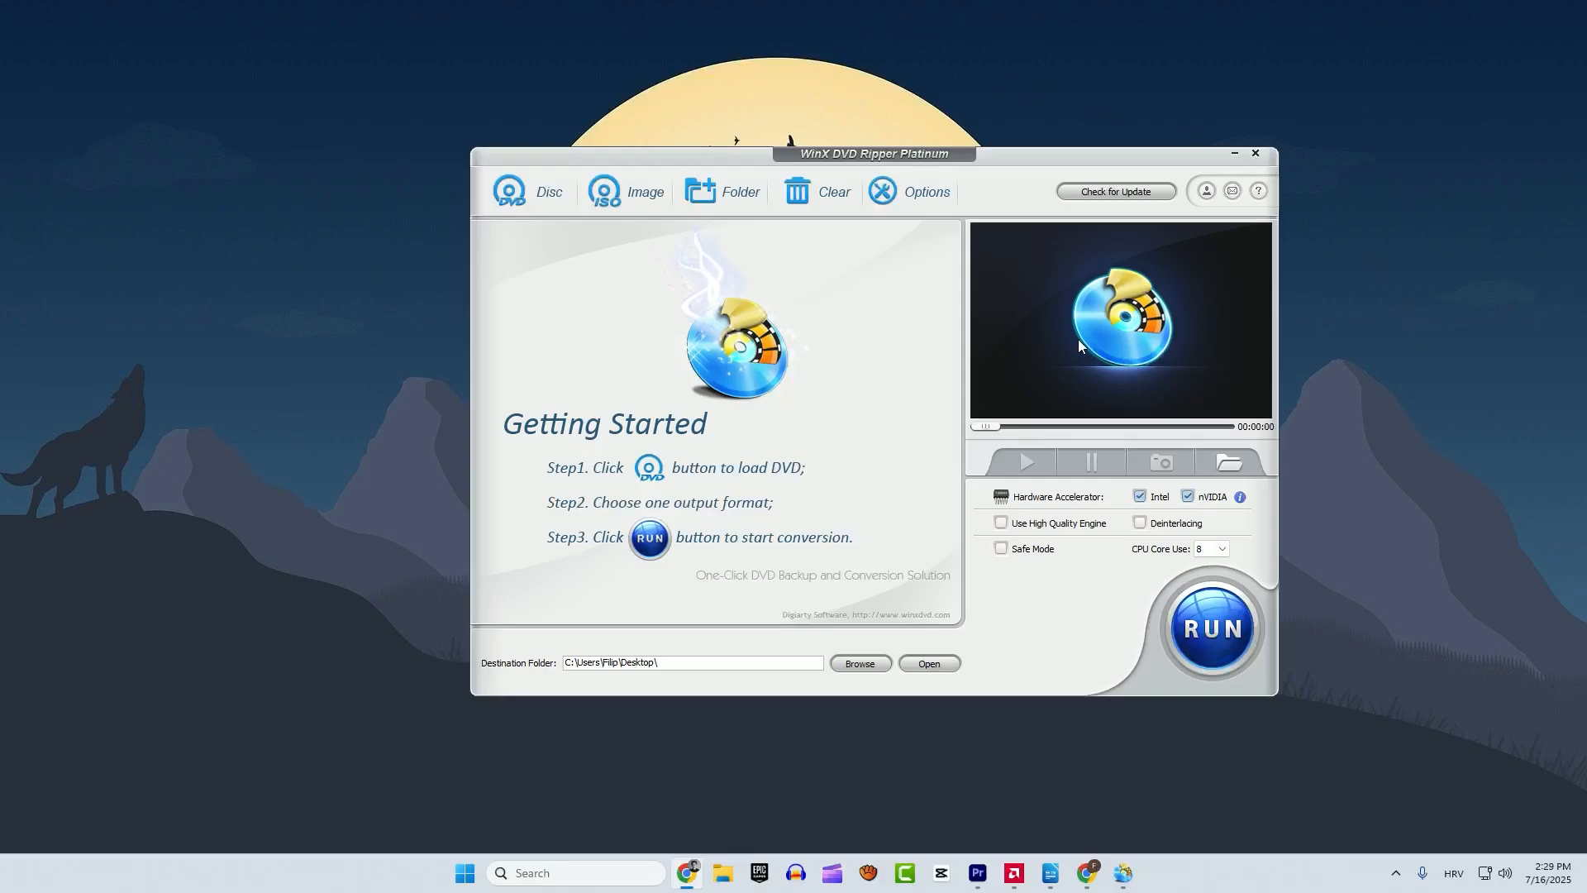
pyautogui.moveTo(1092, 347)
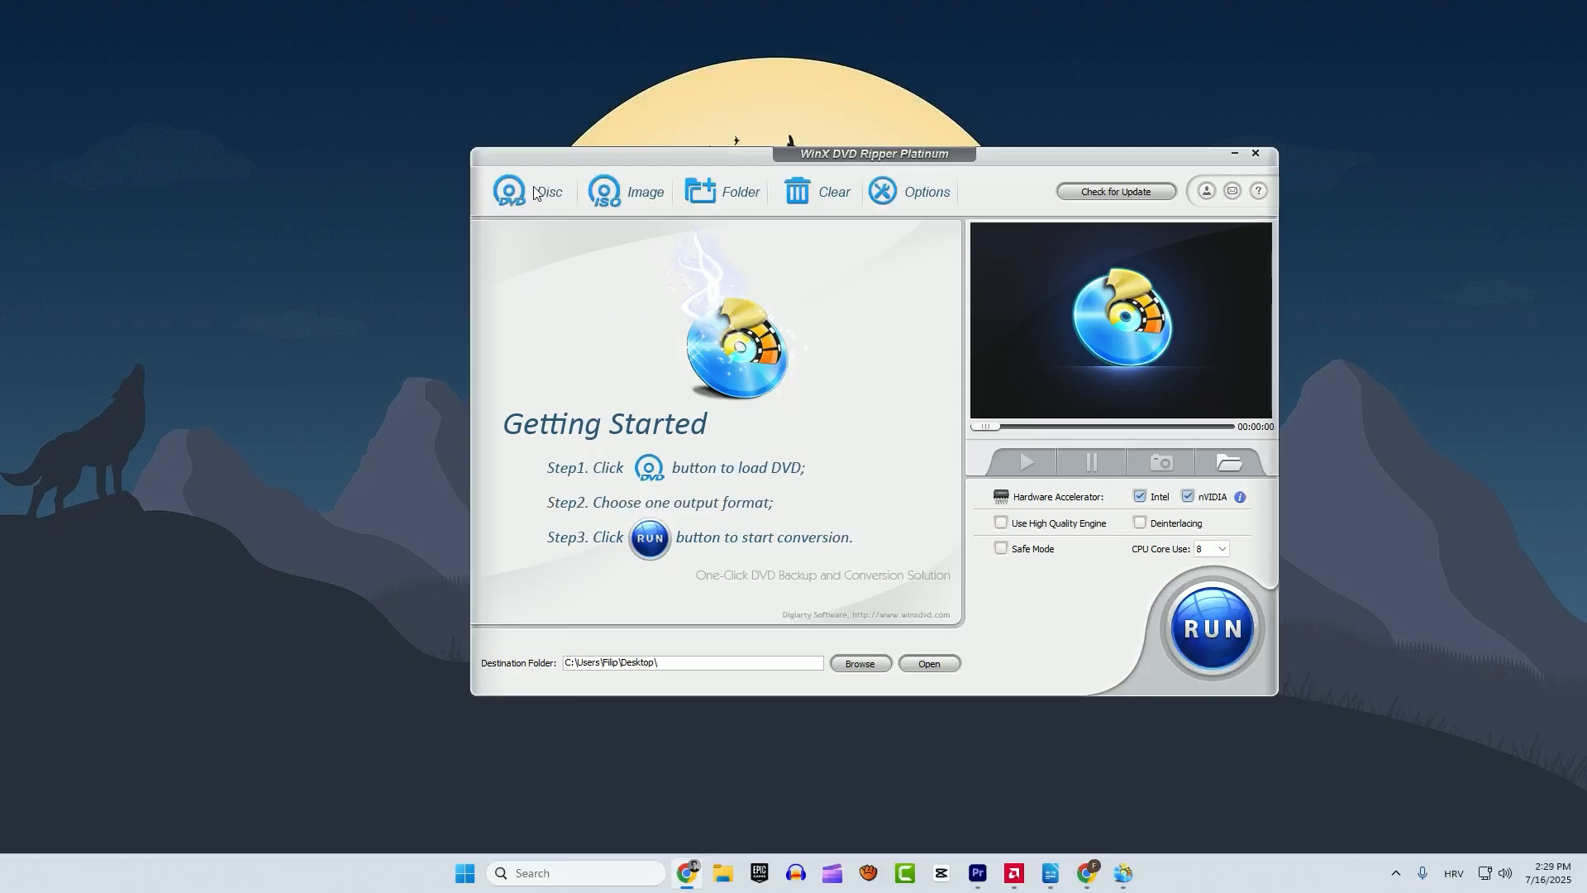
# Start a disc source and select the E: MyTestDVD drive
pyautogui.click(509, 191)
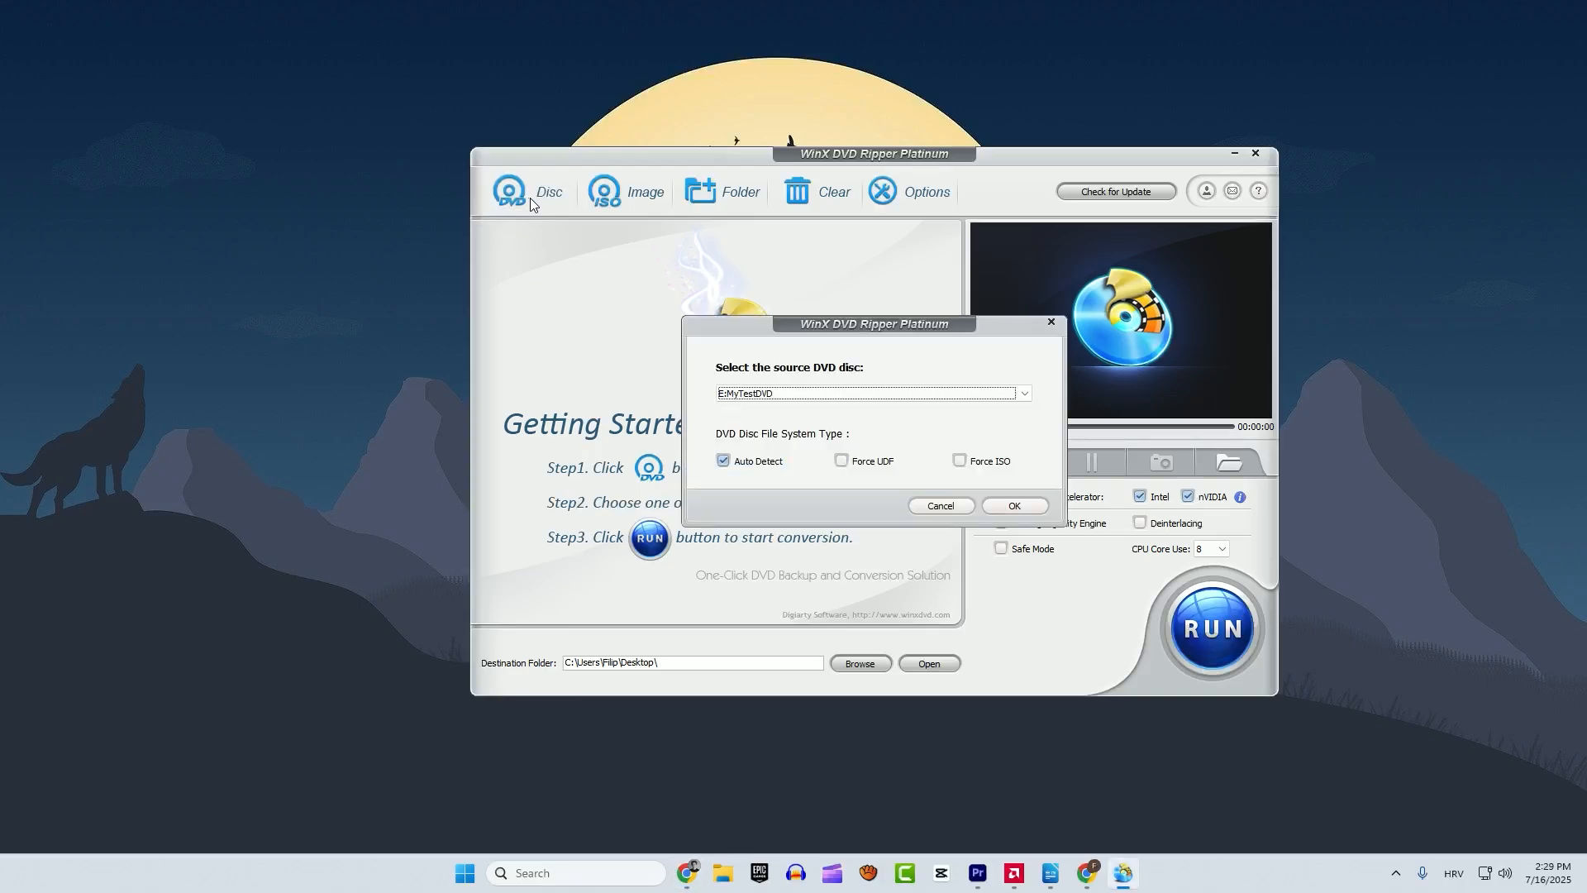
pyautogui.click(866, 393)
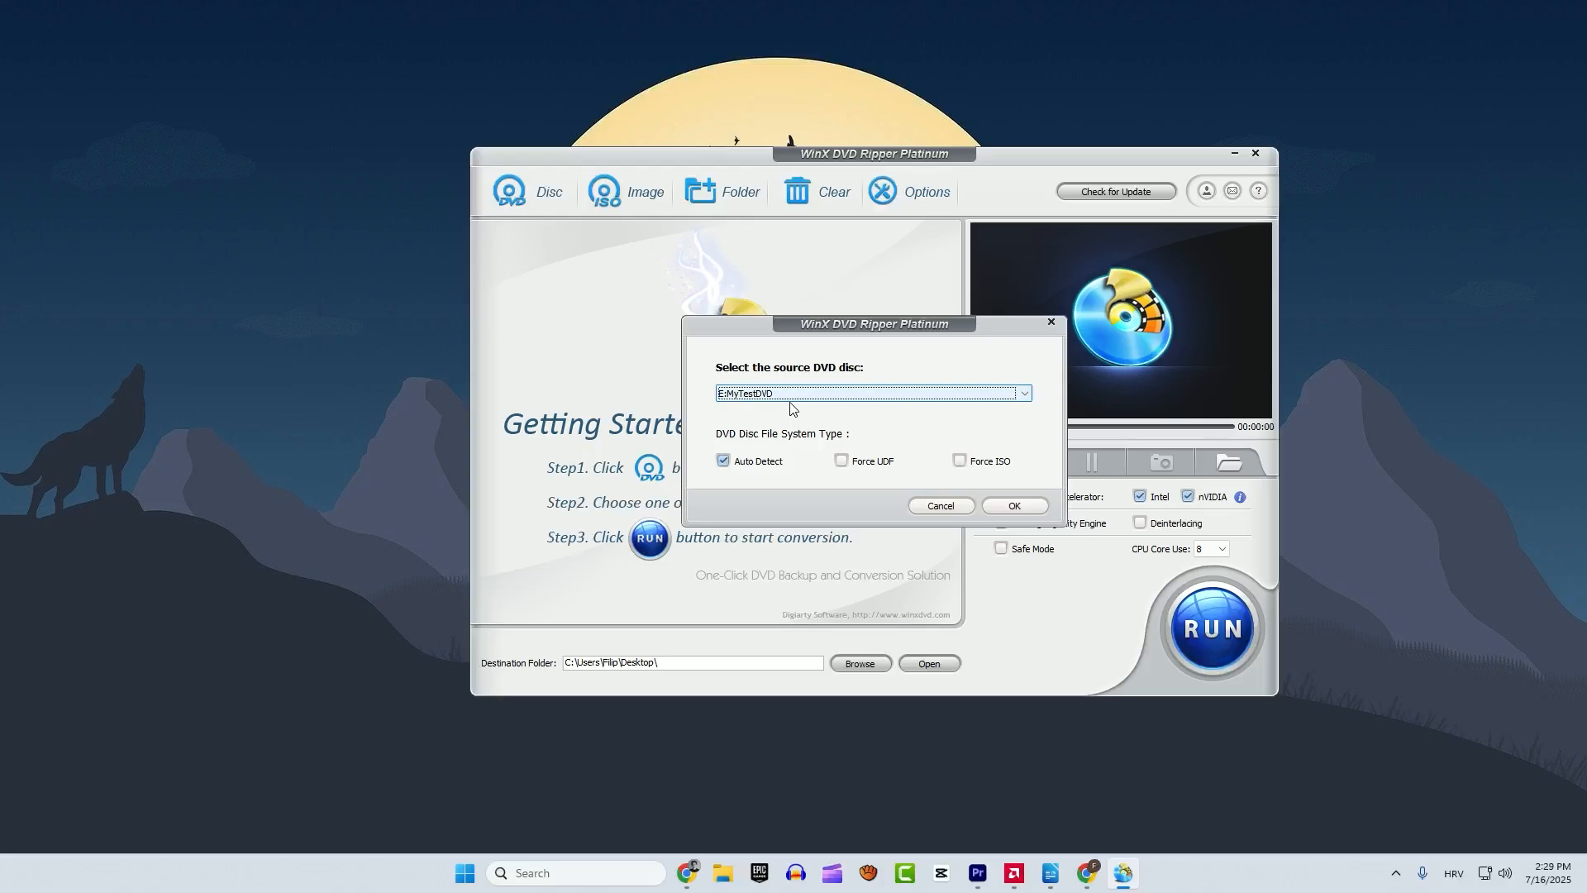
pyautogui.moveTo(953, 452)
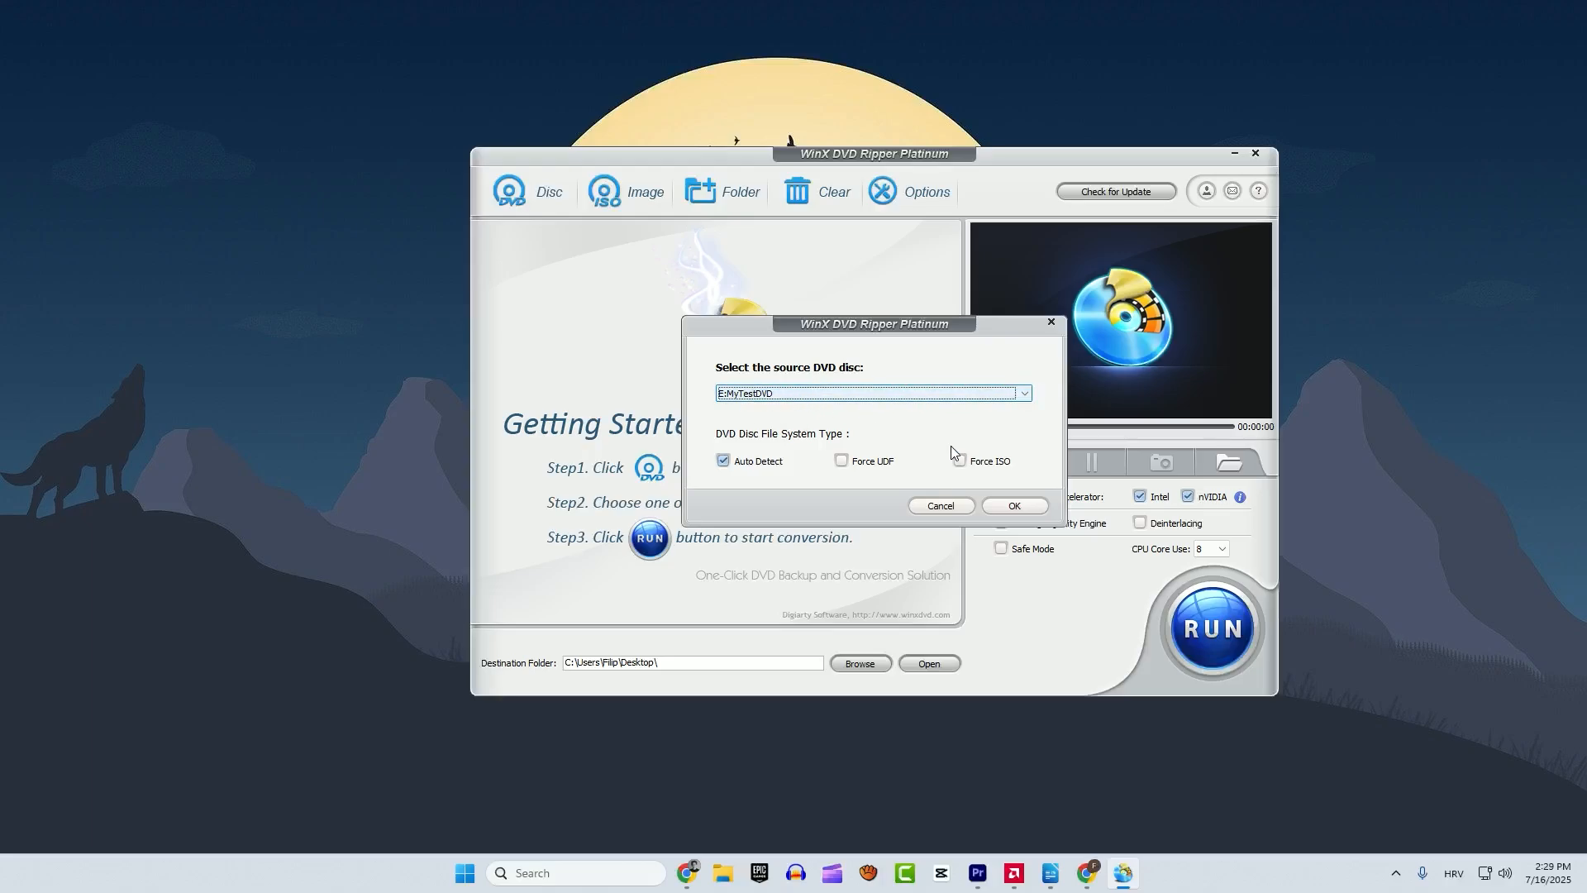
# Load MyTestDVD and open the General Profiles category of output formats
pyautogui.click(1012, 505)
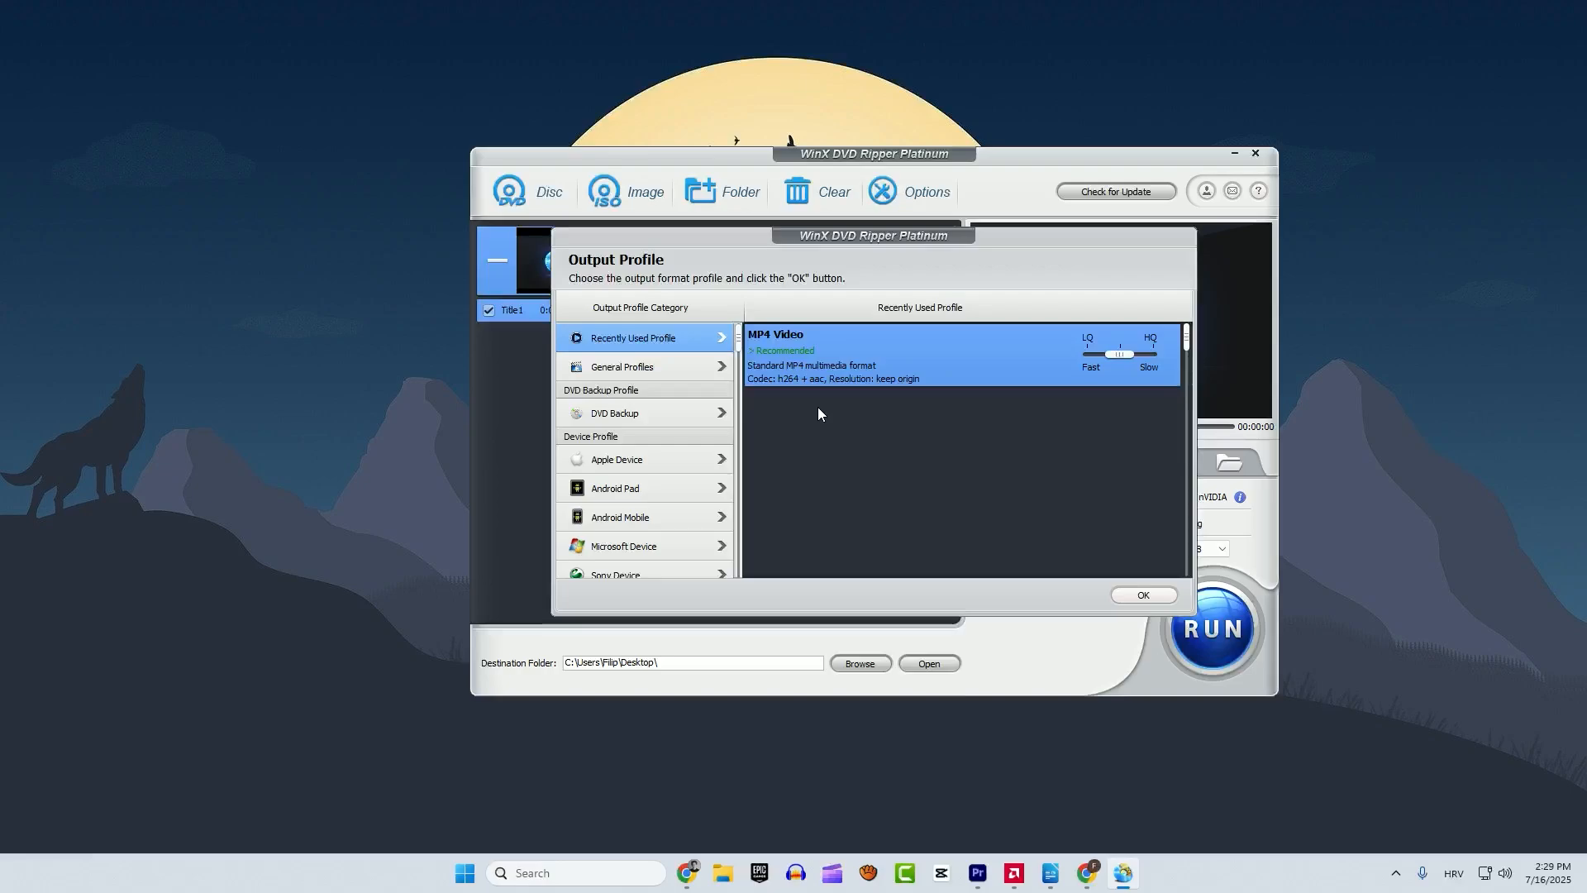
pyautogui.moveTo(790, 352)
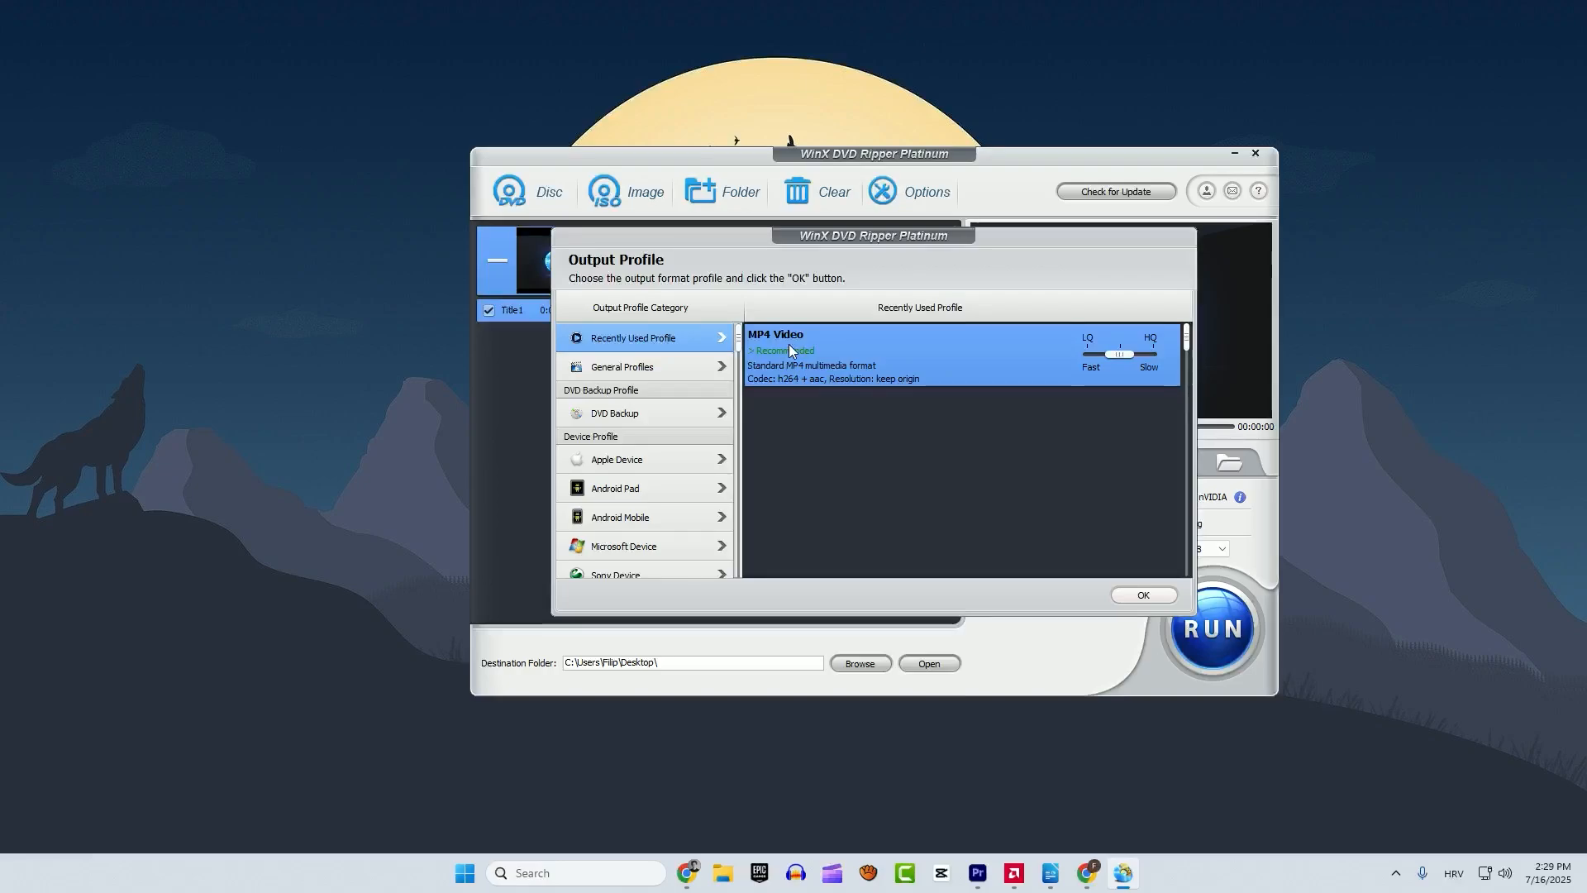
pyautogui.moveTo(790, 354)
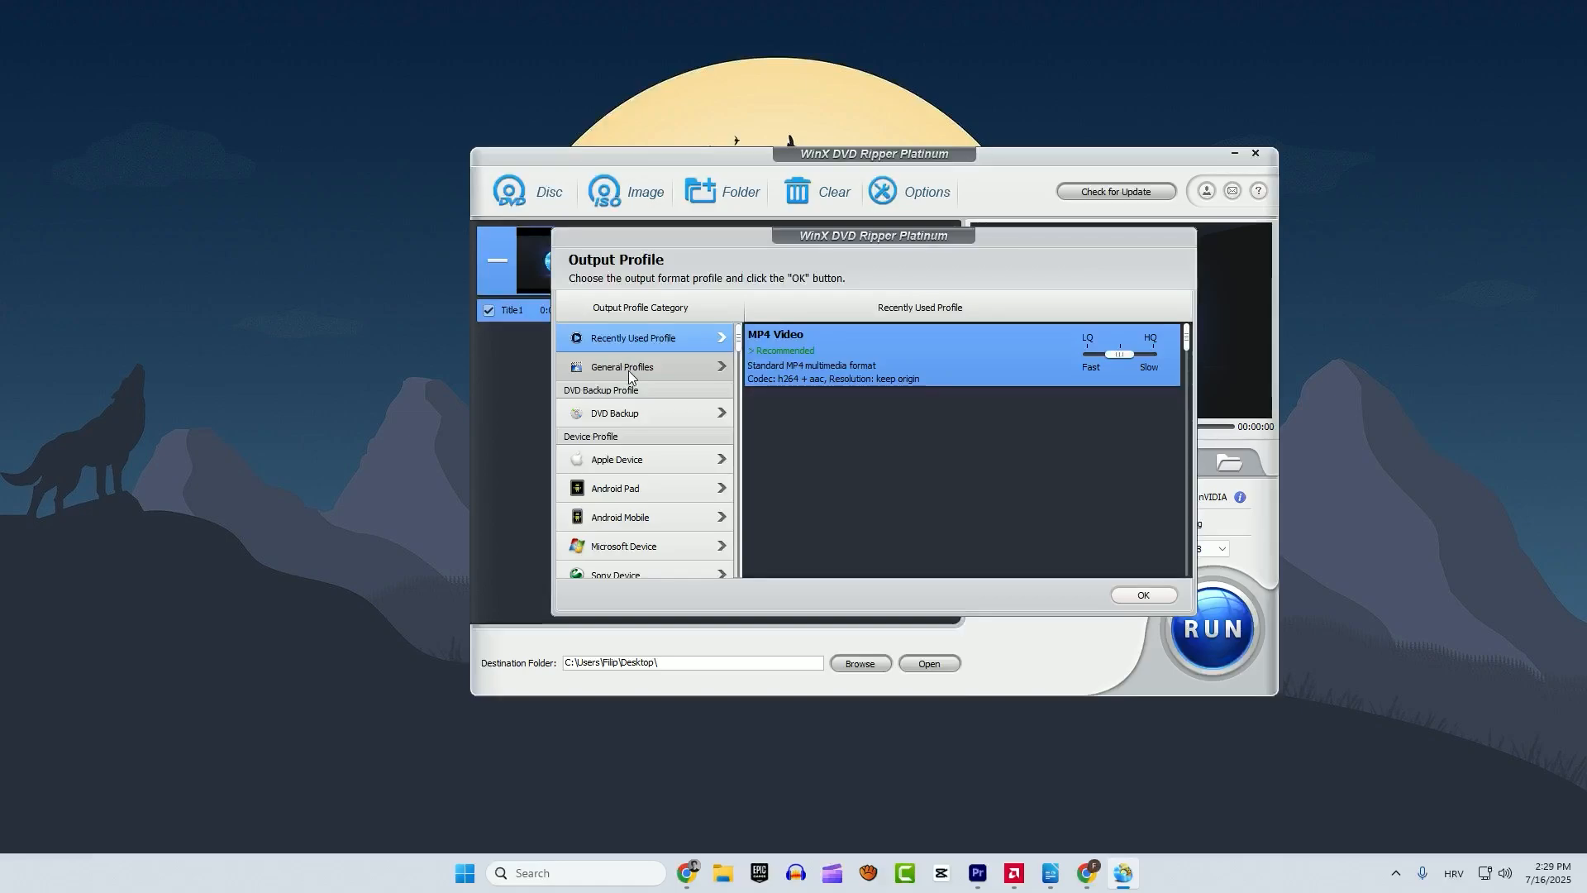
pyautogui.click(622, 367)
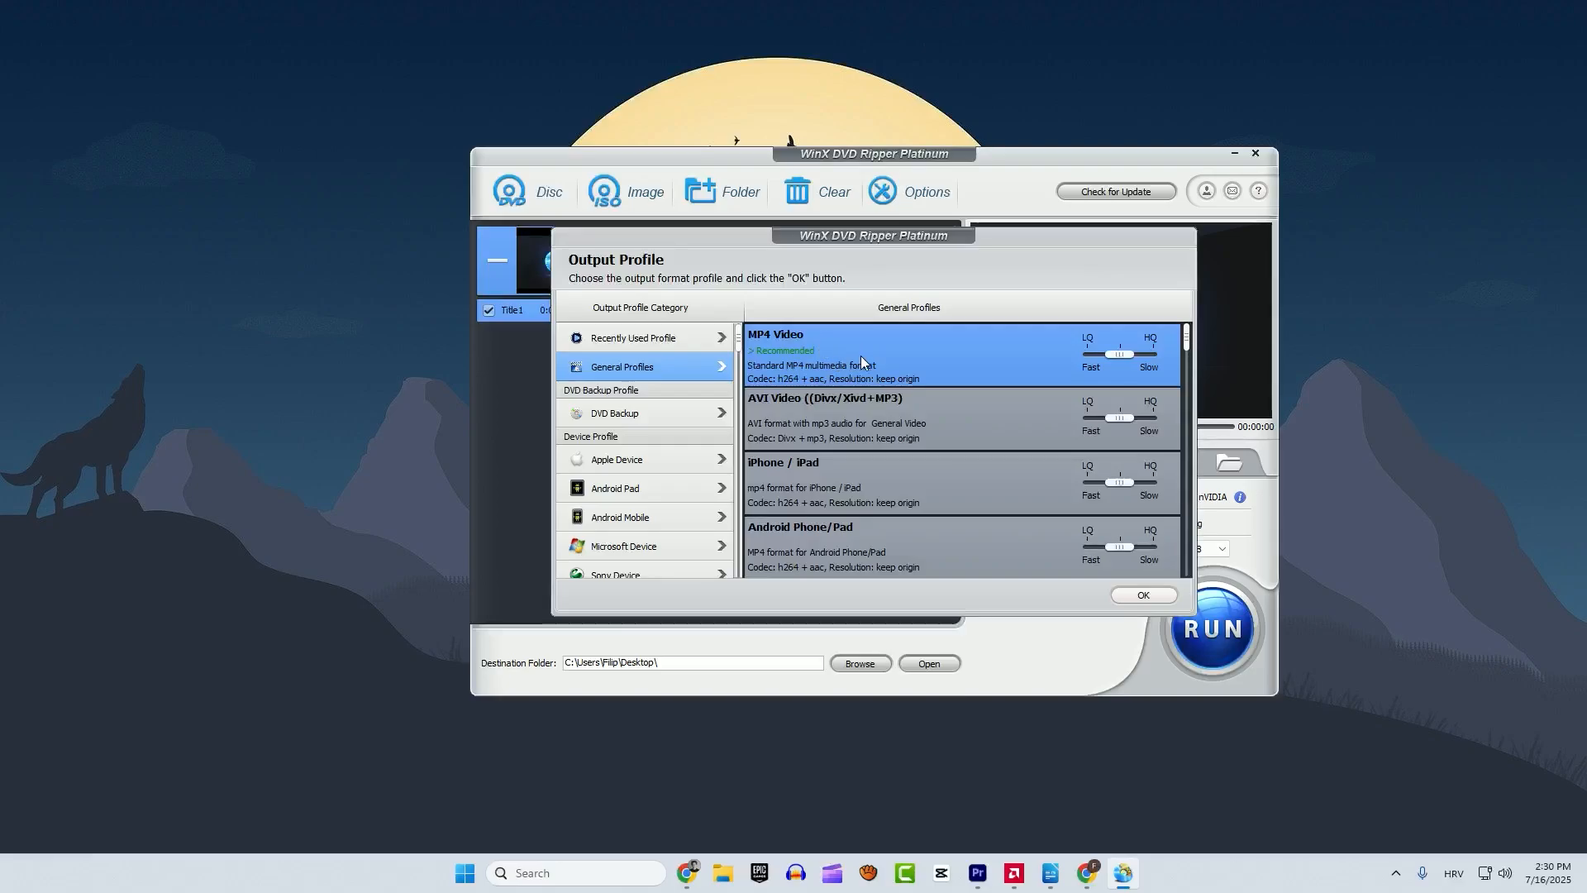
pyautogui.moveTo(1134, 577)
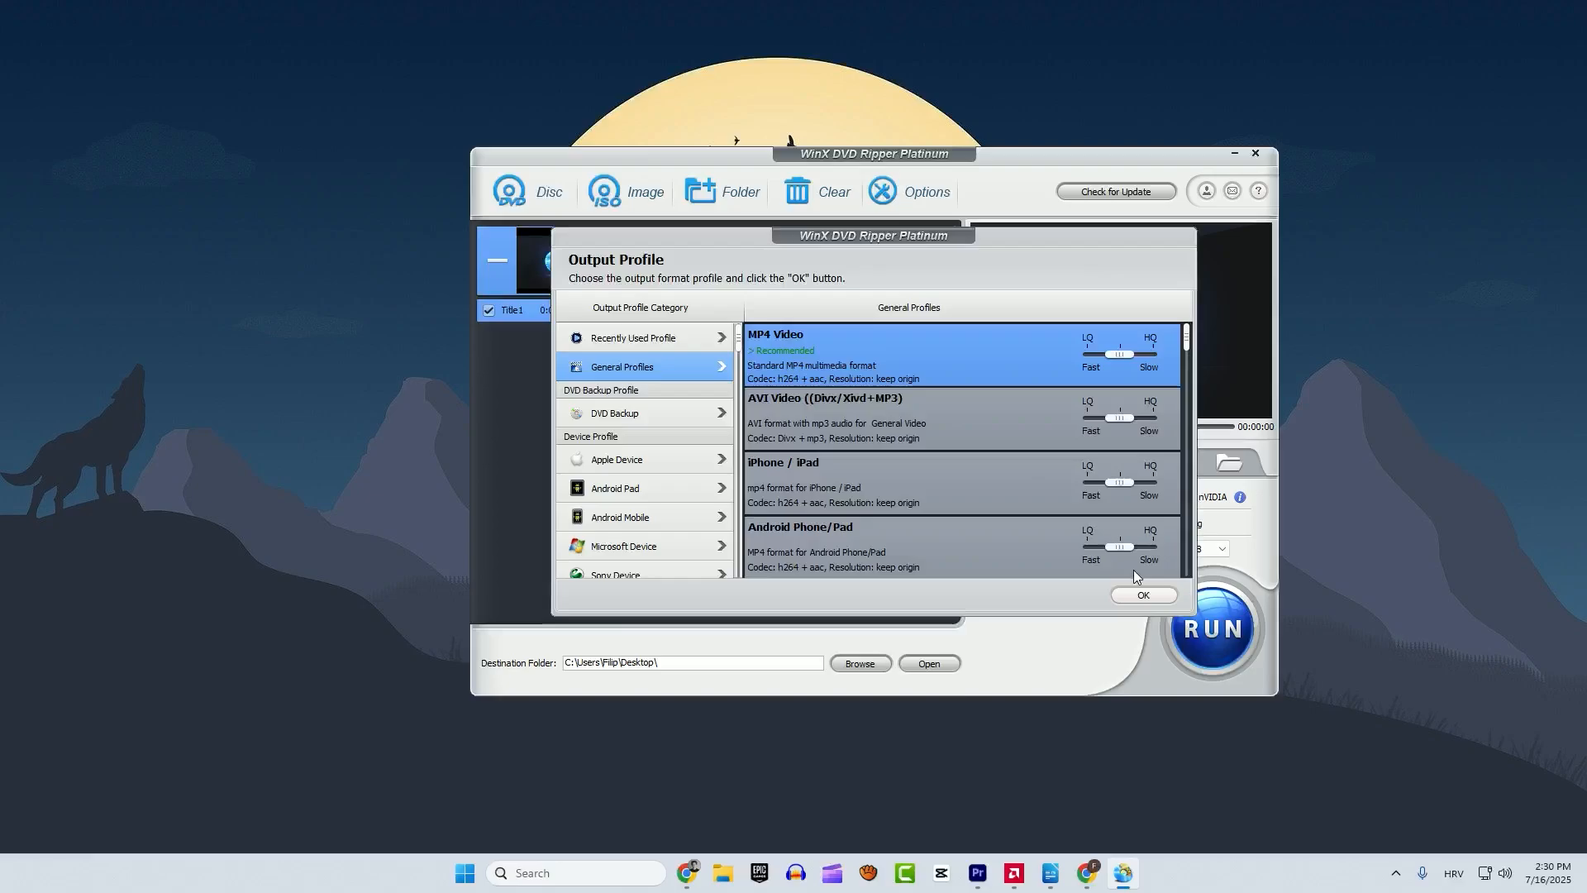
# Apply the MP4 Video profile, run the rip, and dismiss the completion notice
pyautogui.click(1142, 595)
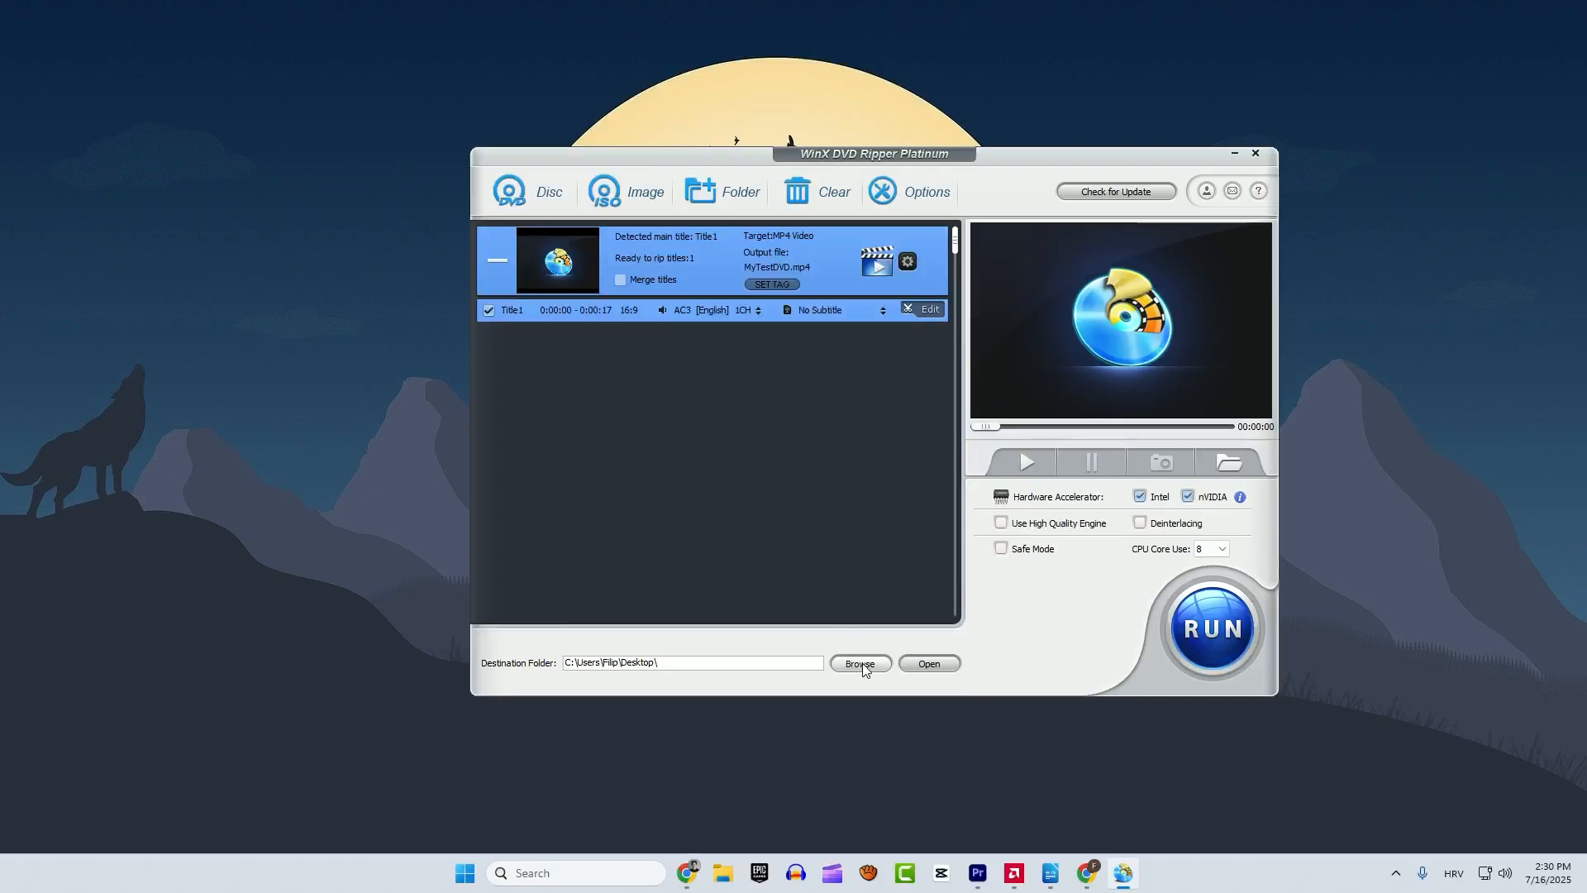
pyautogui.click(858, 663)
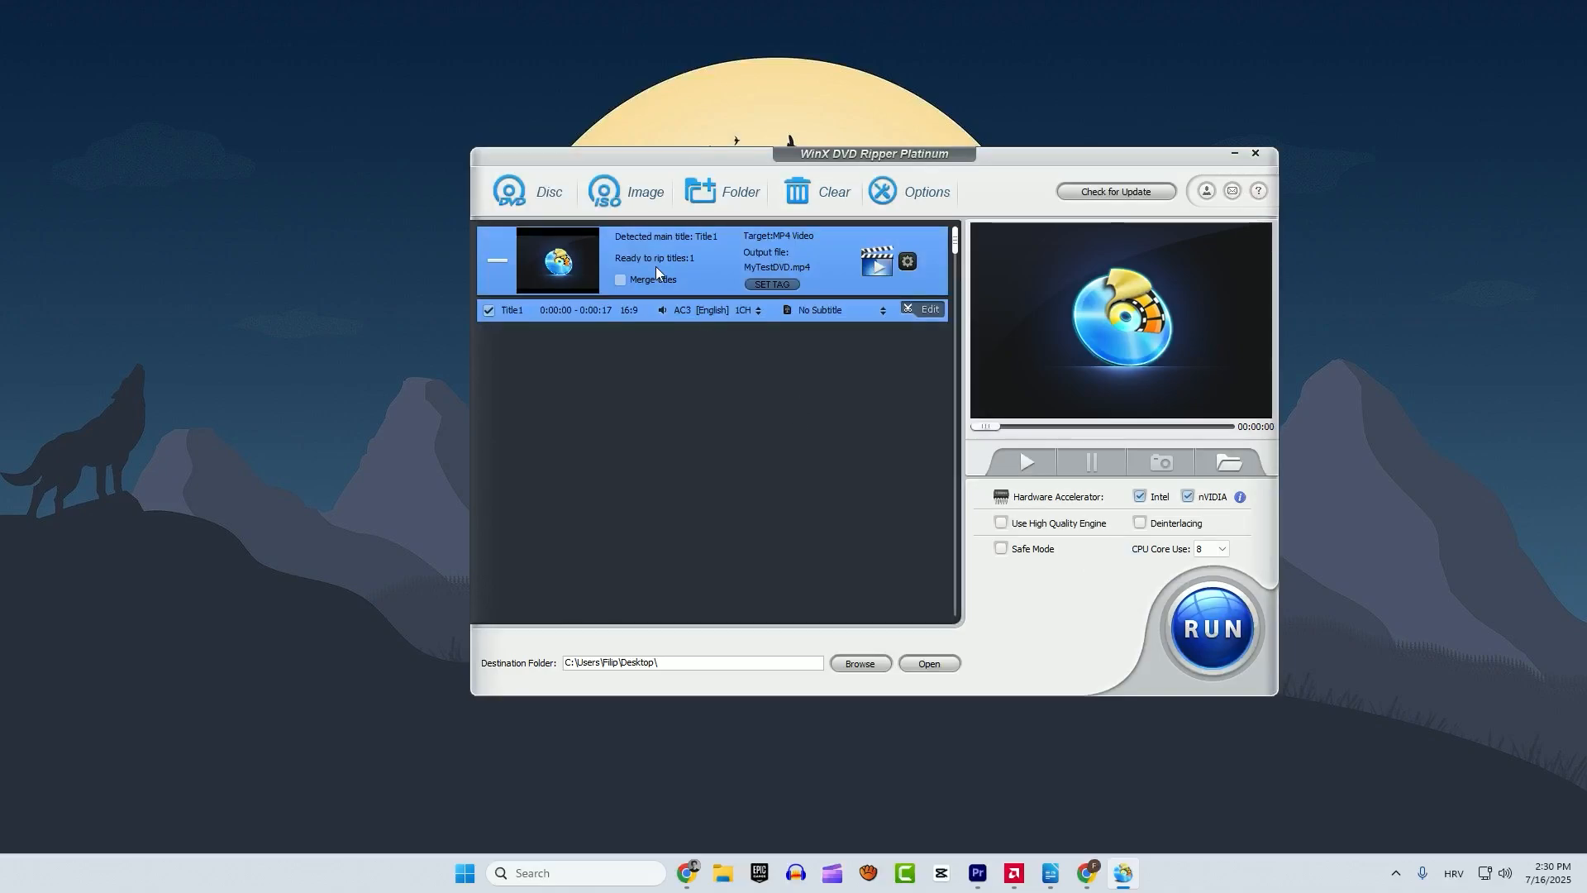
pyautogui.moveTo(1064, 586)
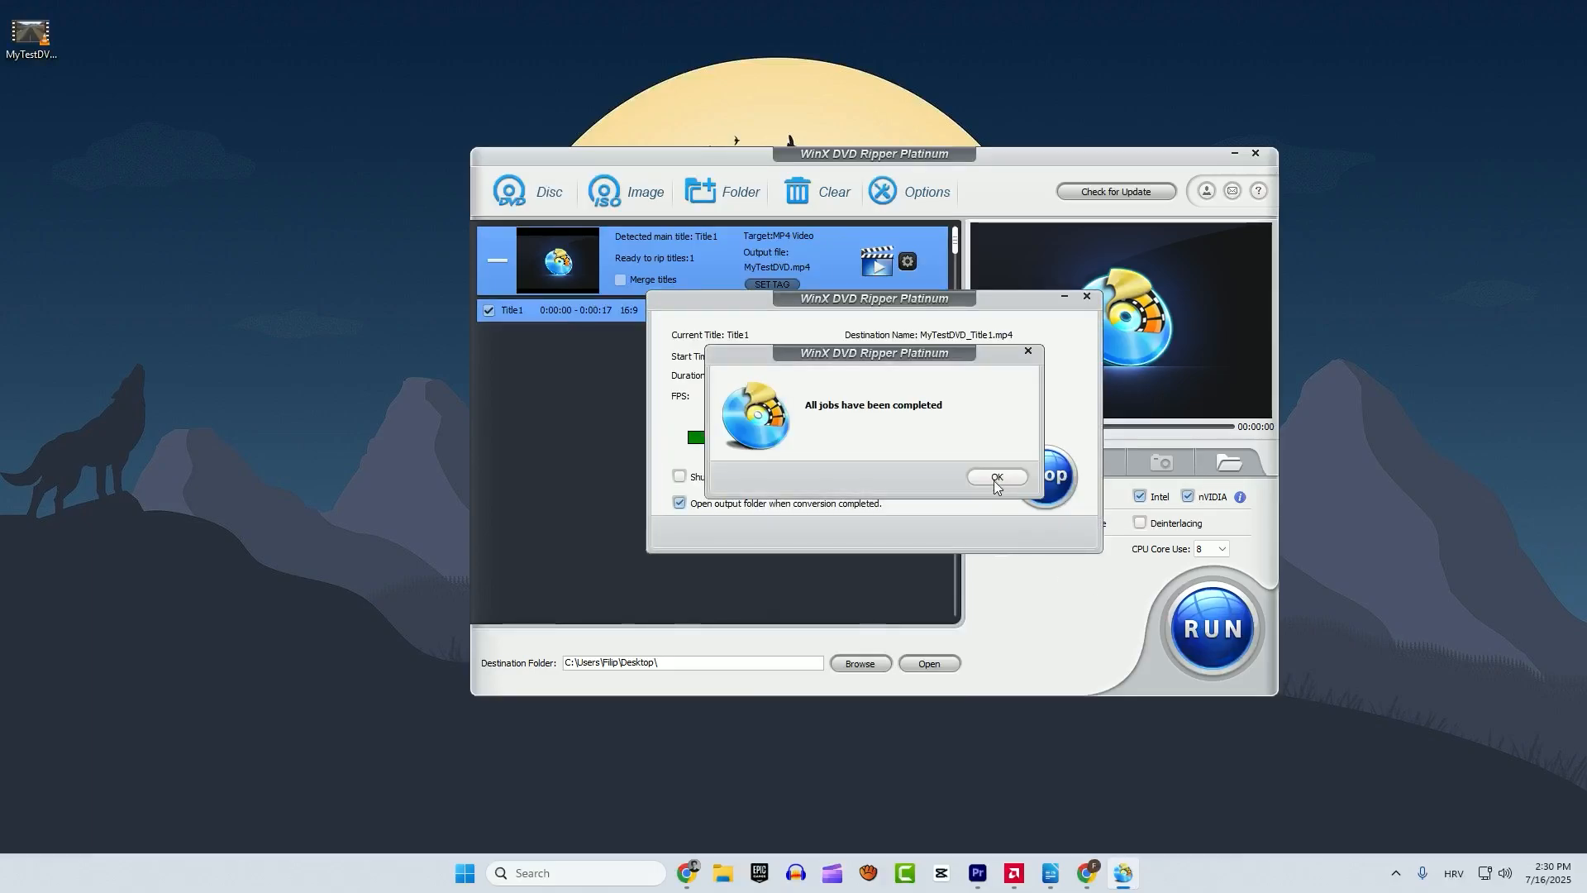
pyautogui.click(996, 477)
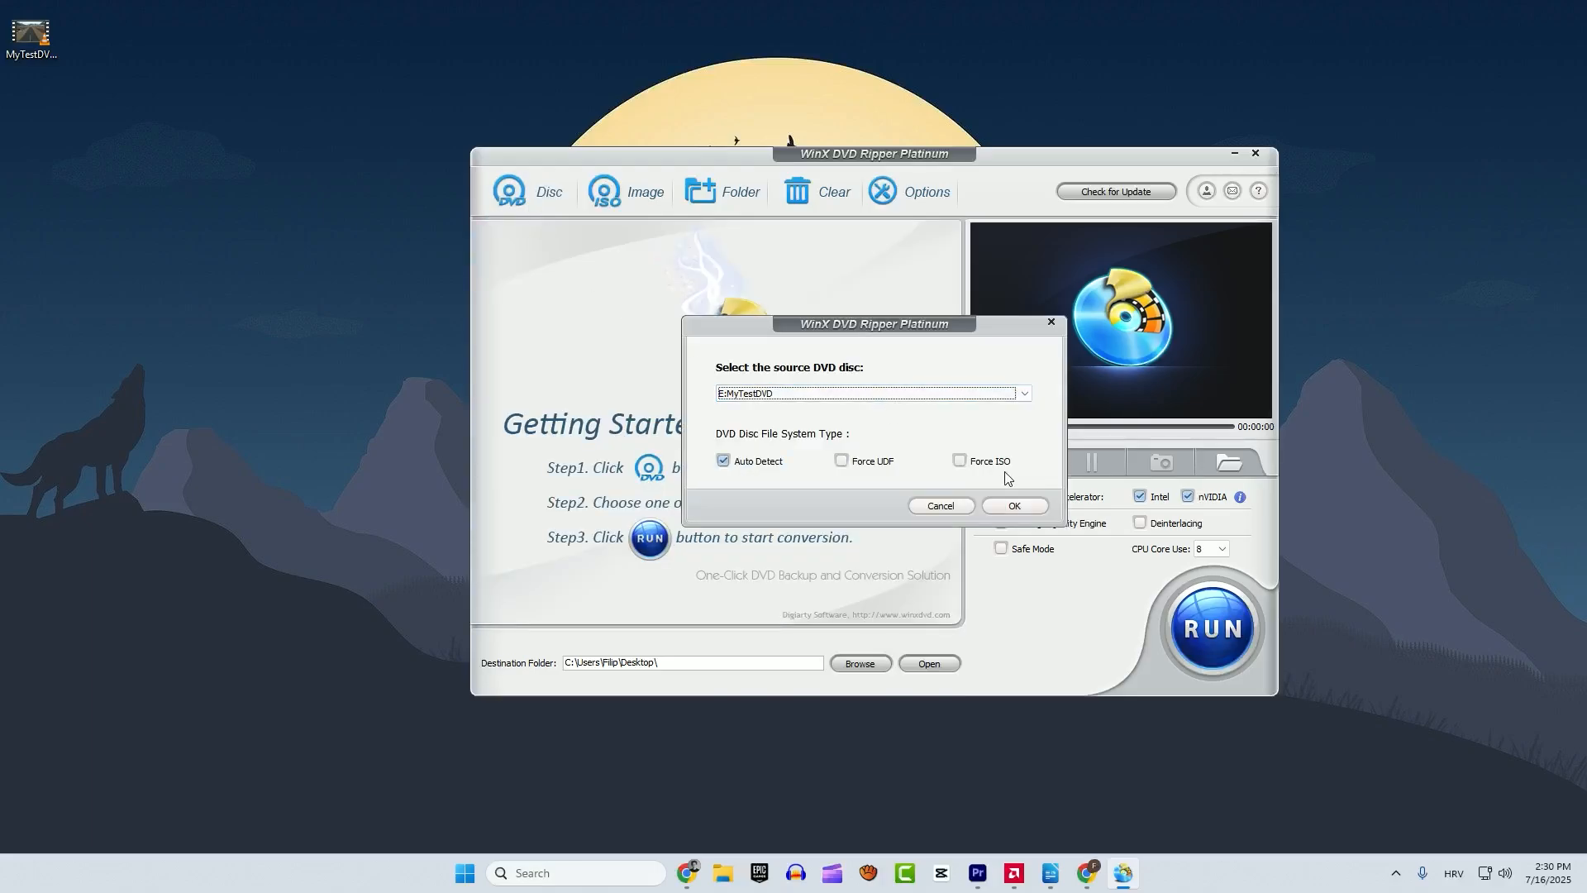
# Reload MyTestDVD and show the Music category of output profiles
pyautogui.click(1012, 505)
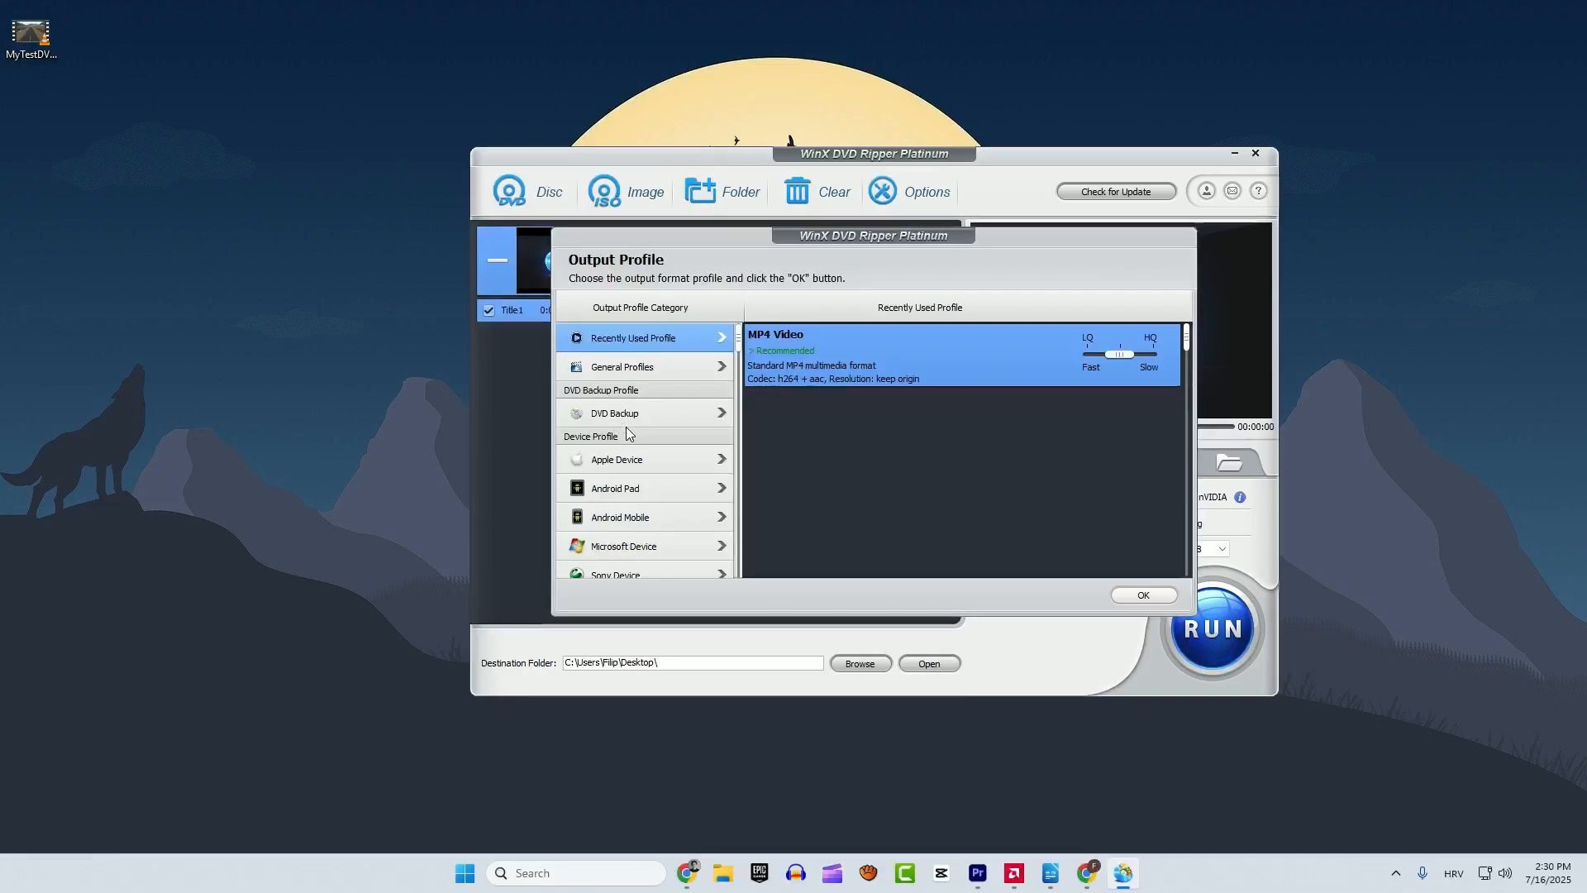
pyautogui.scroll(-3)
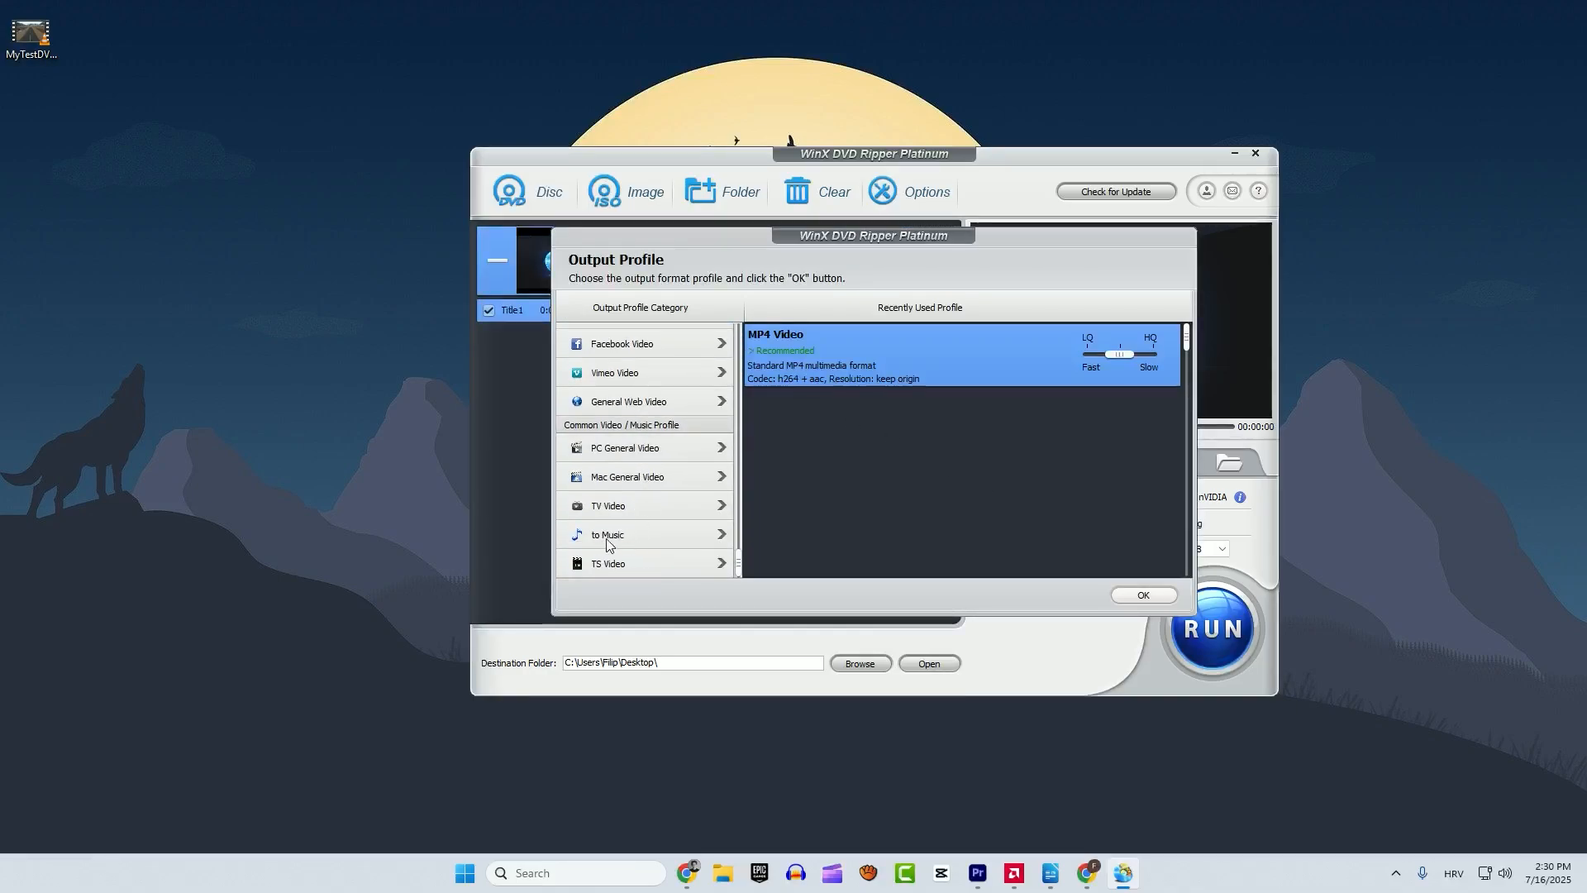
pyautogui.click(625, 535)
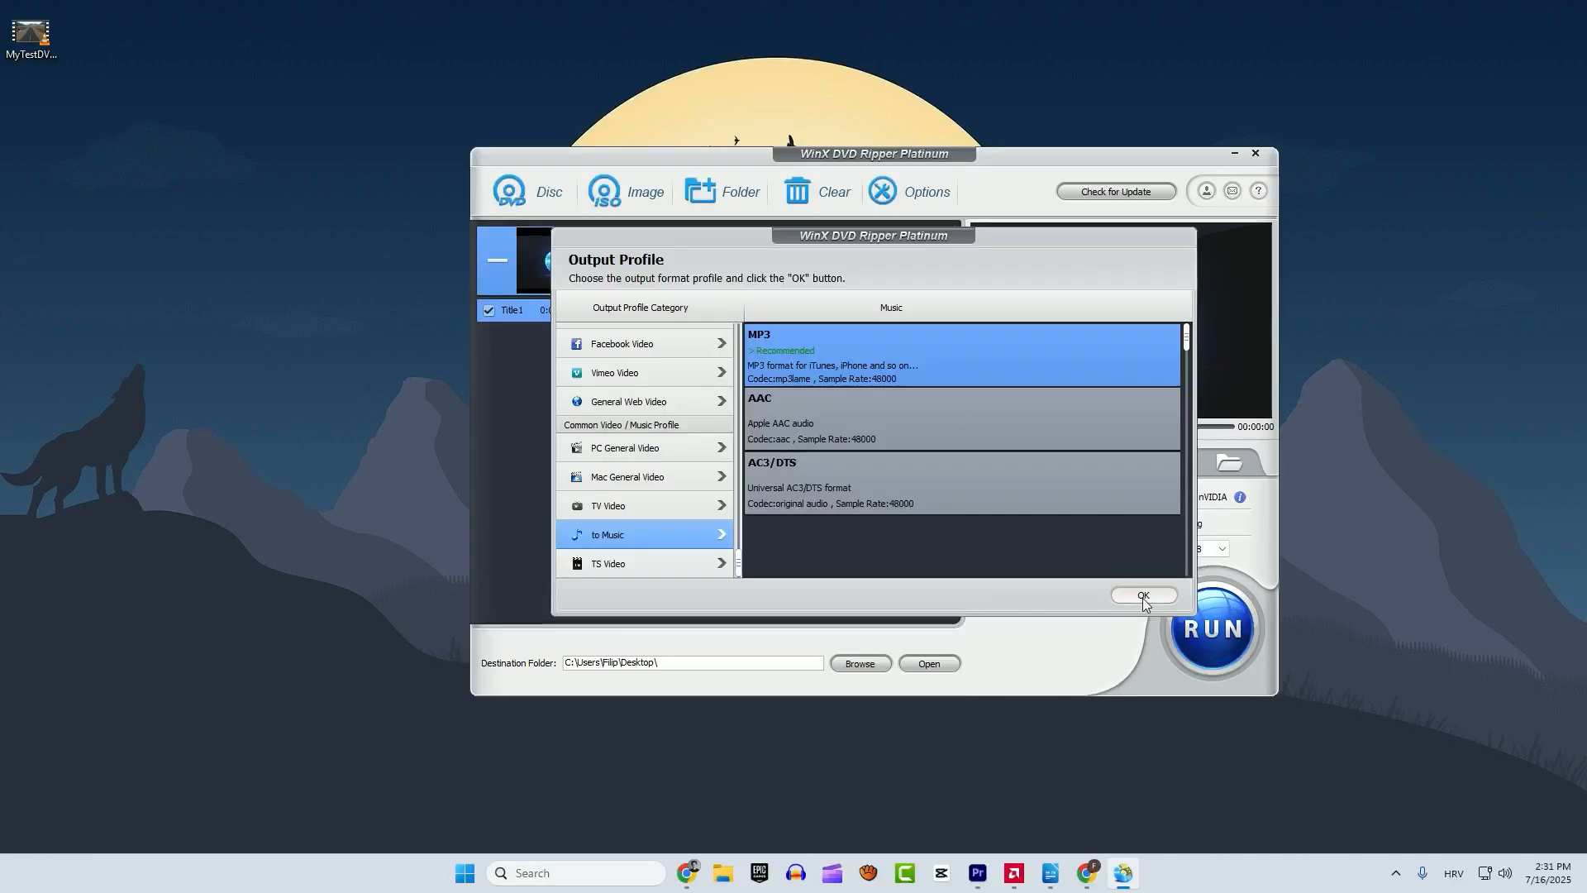
# Apply the MP3 profile to rip the disc, then check the desktop file's MP3 type
pyautogui.click(1142, 596)
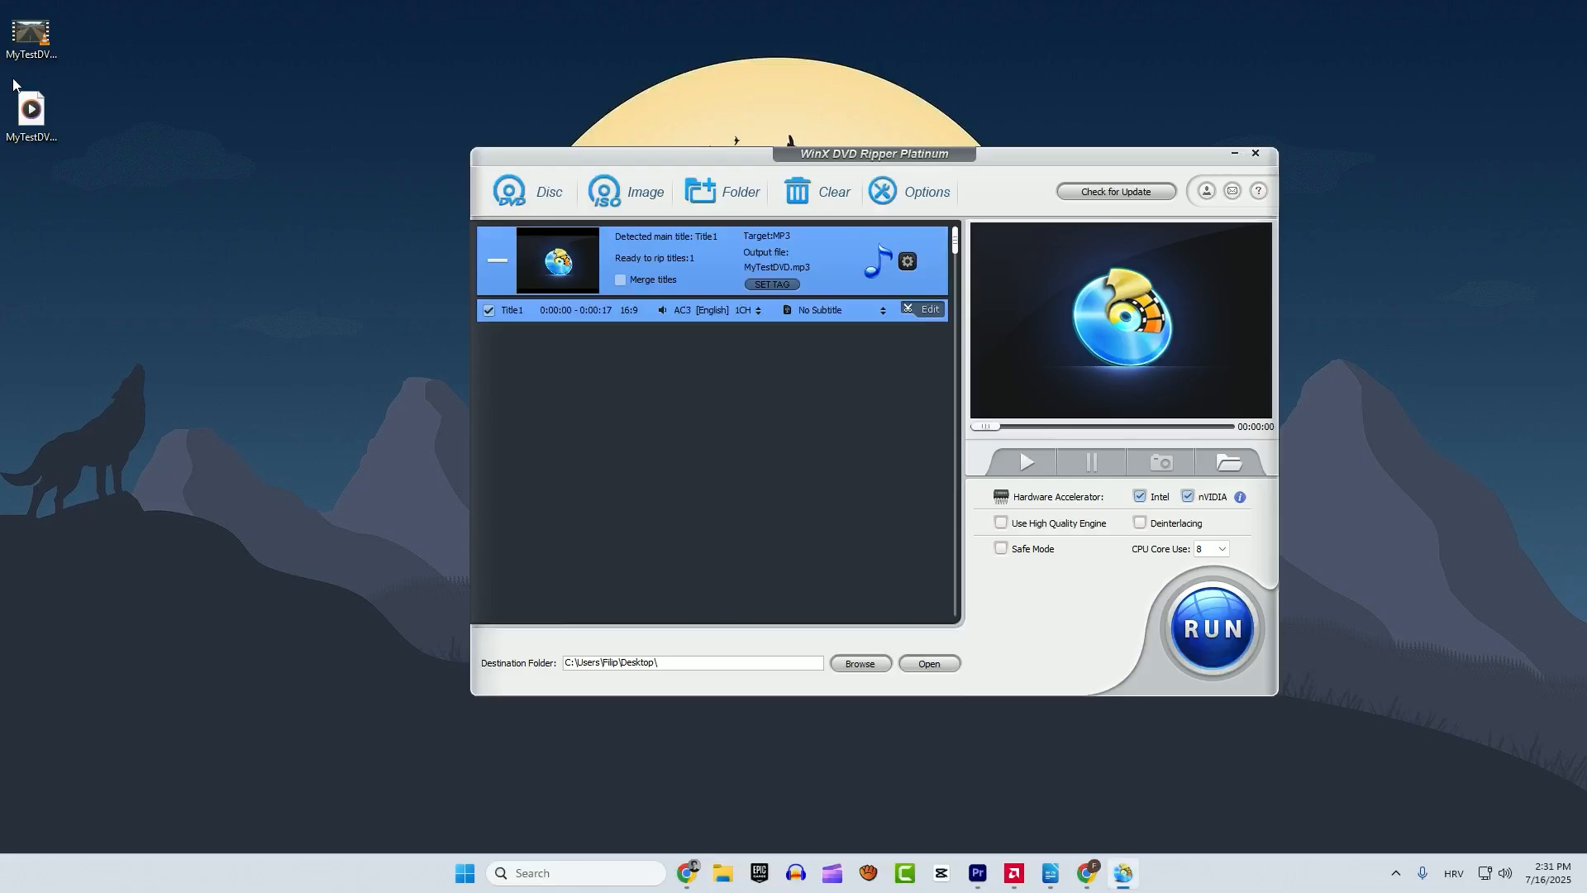
pyautogui.moveTo(30, 108)
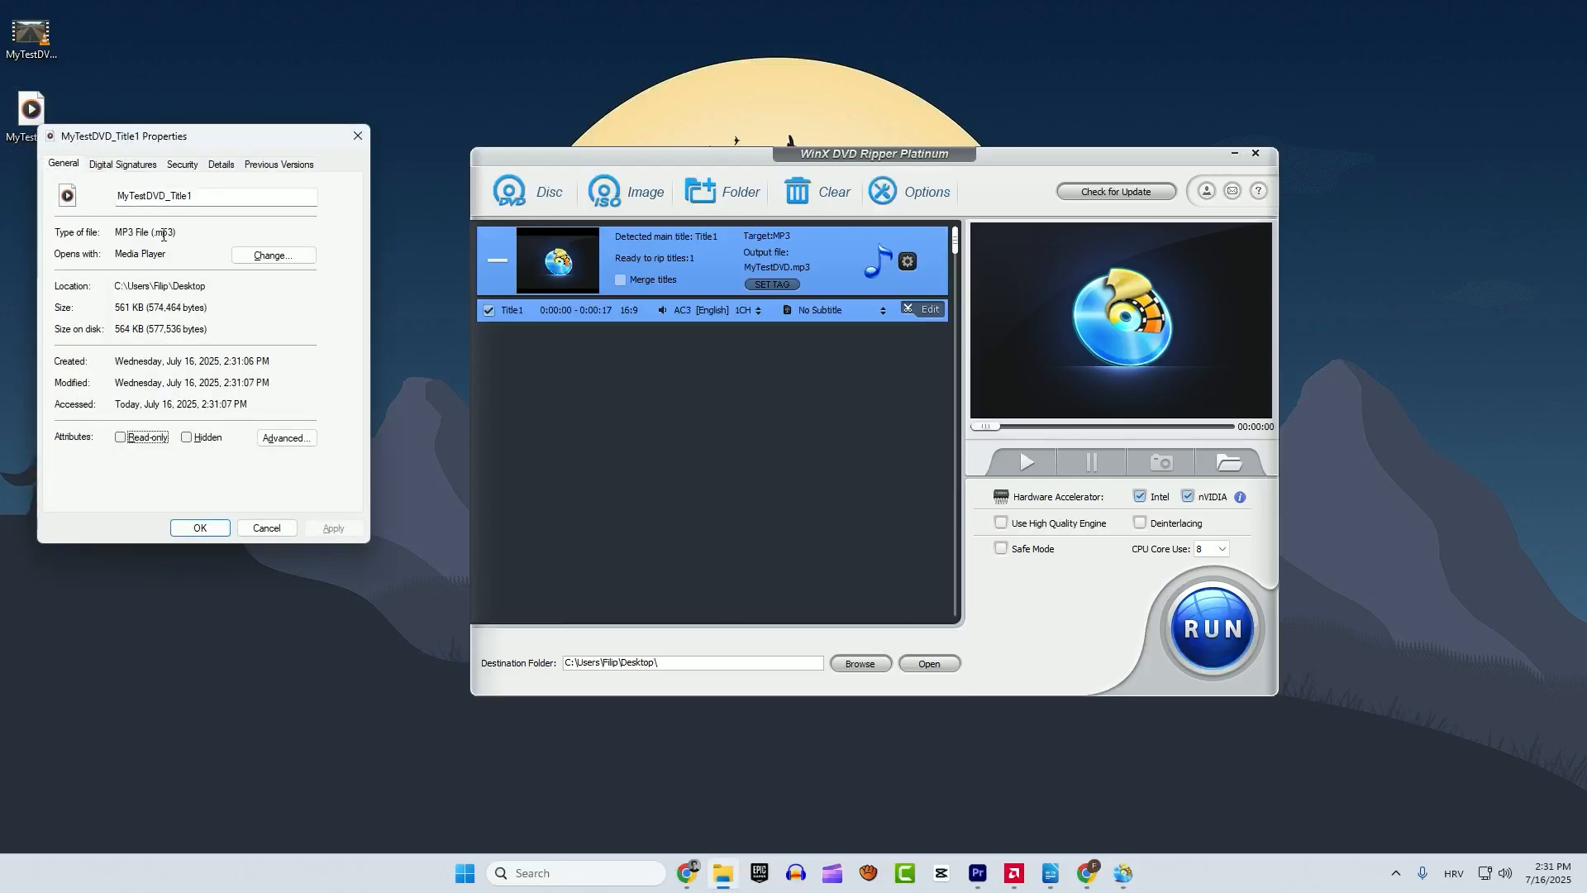
pyautogui.doubleClick(163, 231)
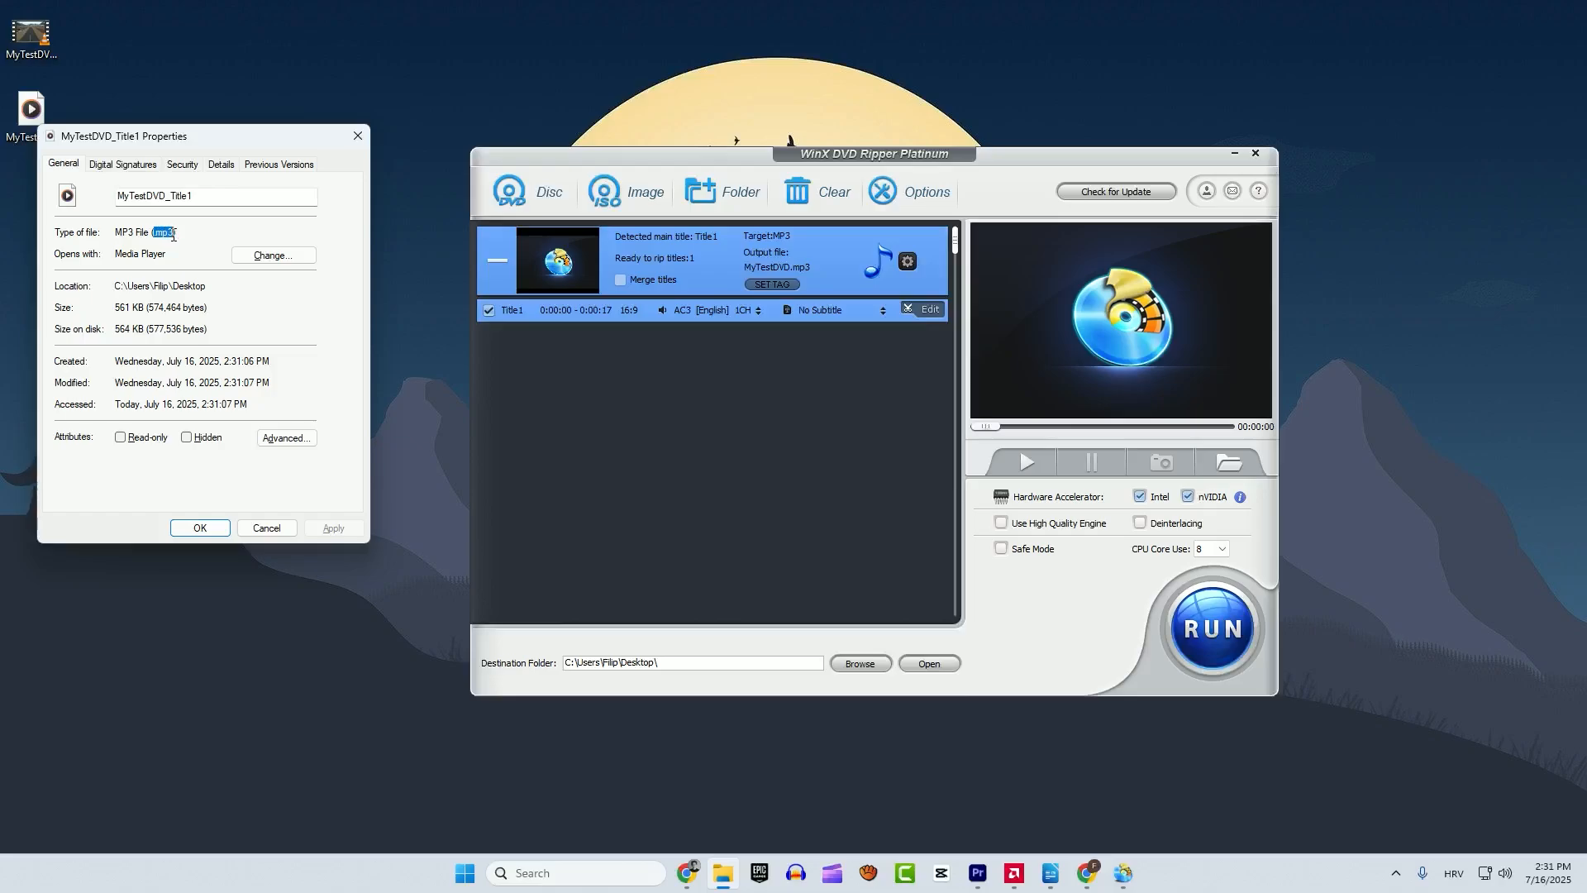